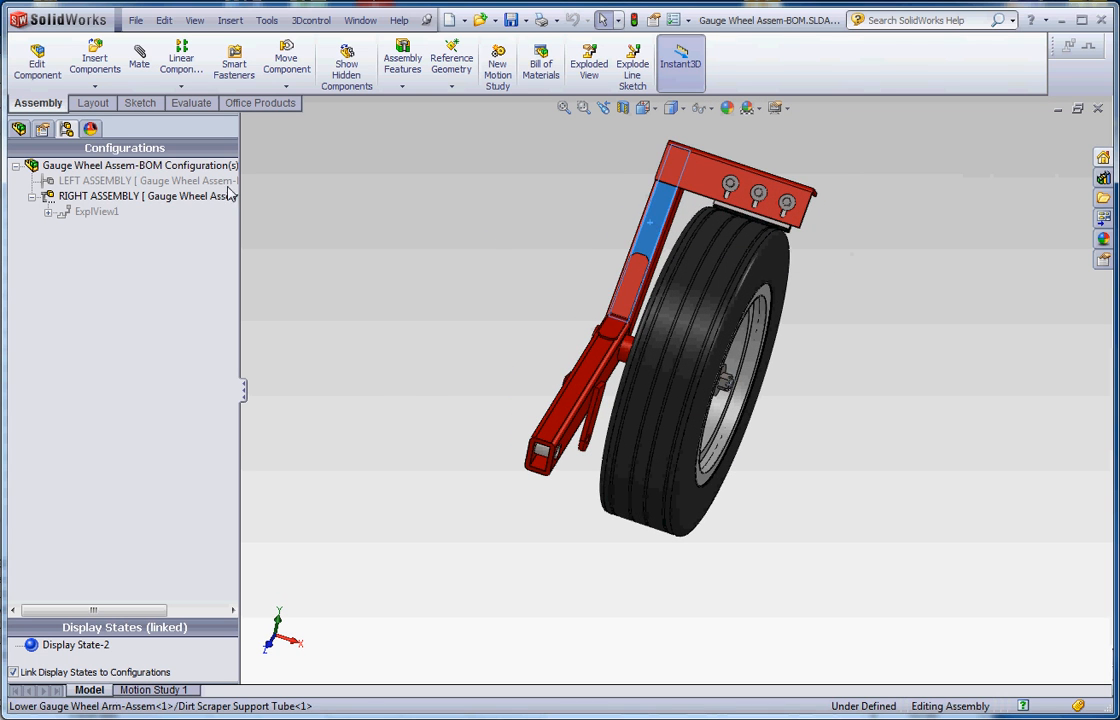
Show the FeatureManager design tree listing the gauge wheel's lower arm parts
left_click(18, 128)
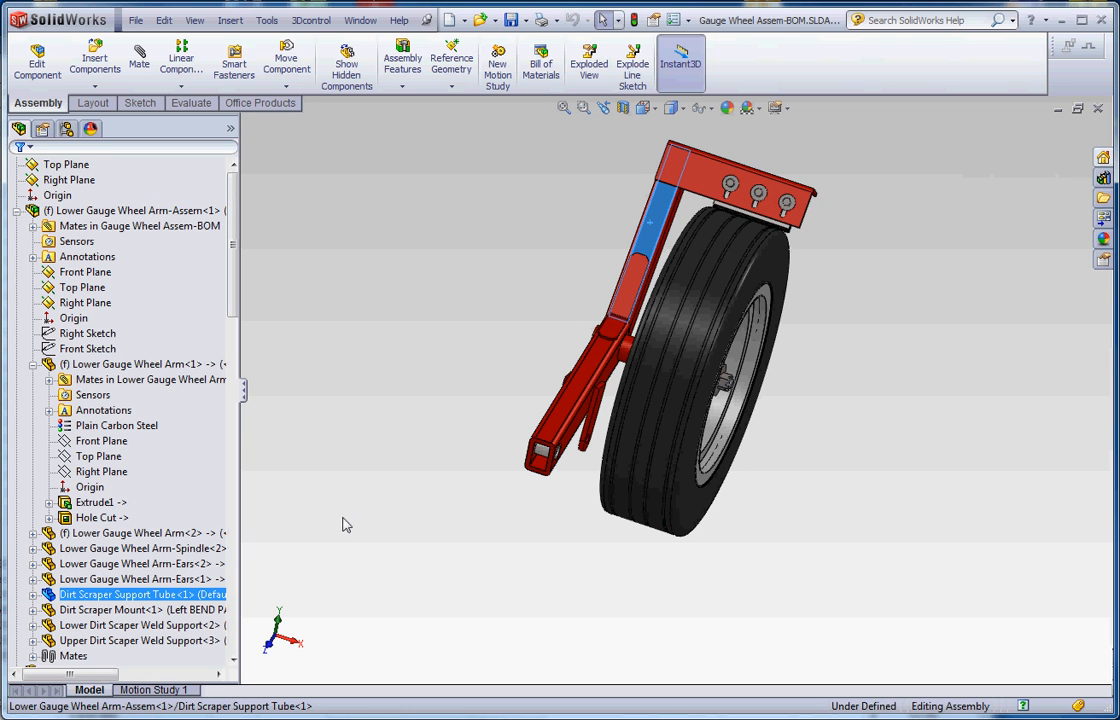
mouse_move(590, 463)
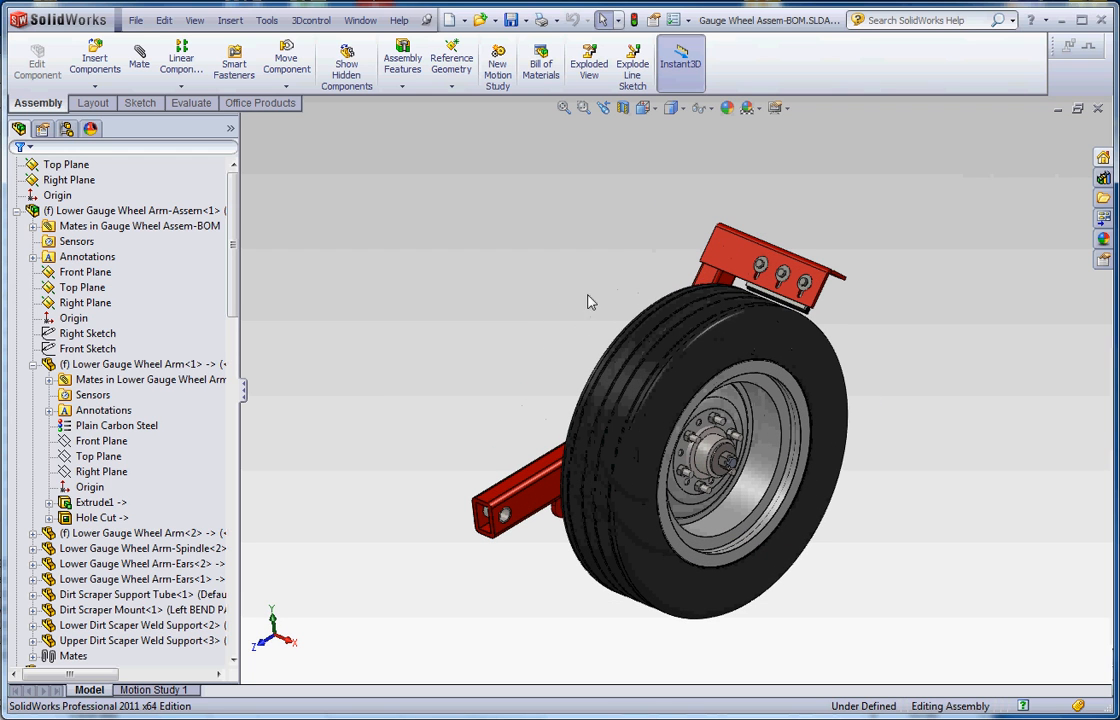
mouse_move(66, 128)
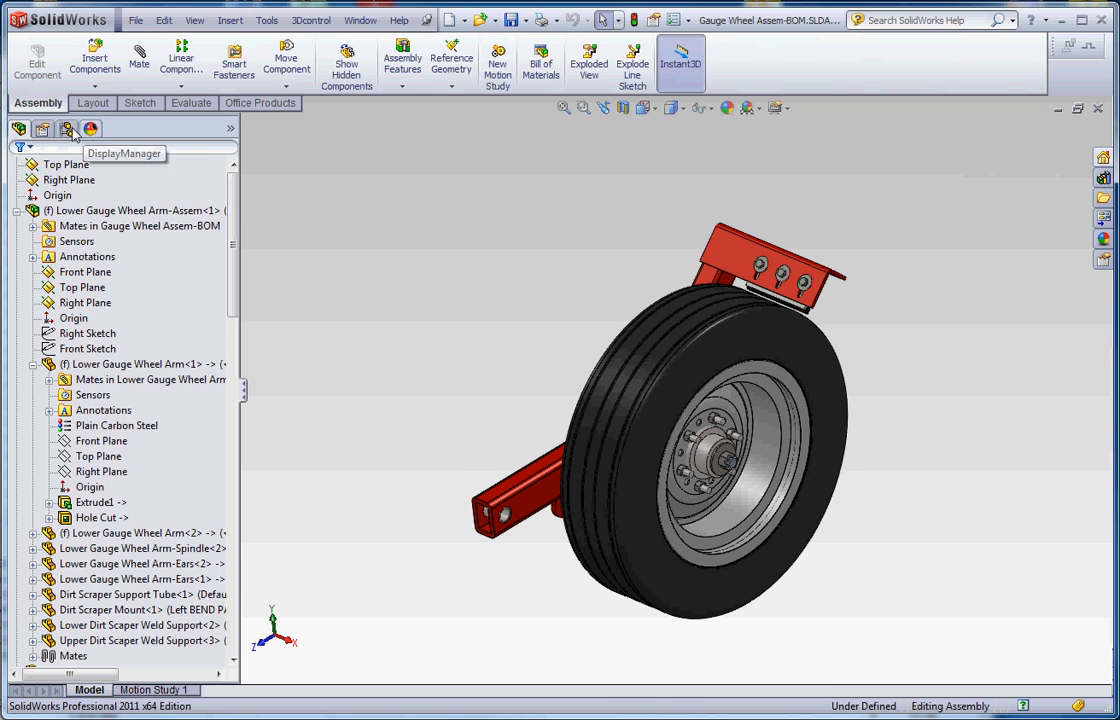
Activate the RIGHT ASSEMBLY configuration and expand ExplView1 to show its eleven explode steps
left_click(42, 129)
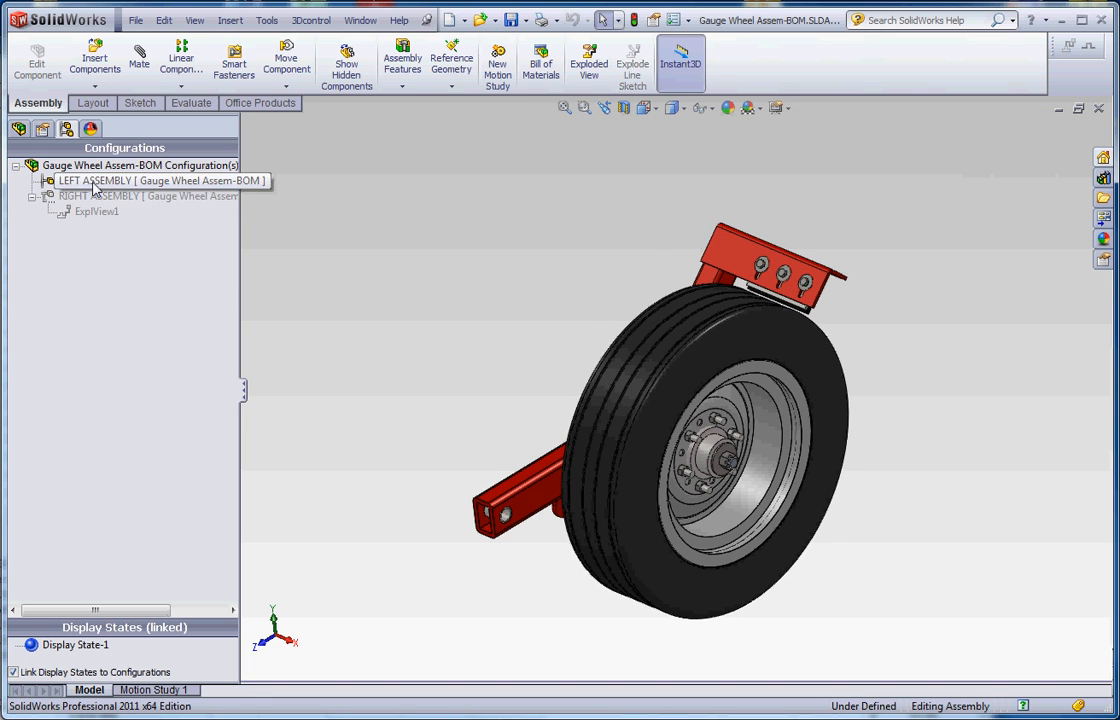
double_click(98, 195)
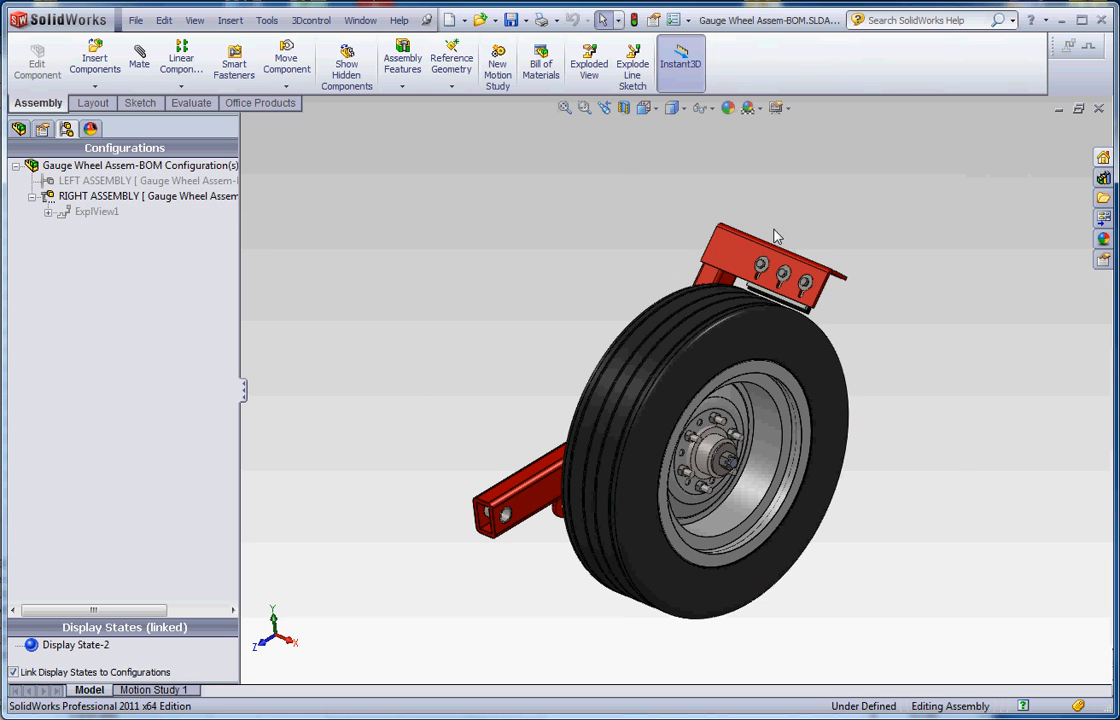
mouse_move(855, 289)
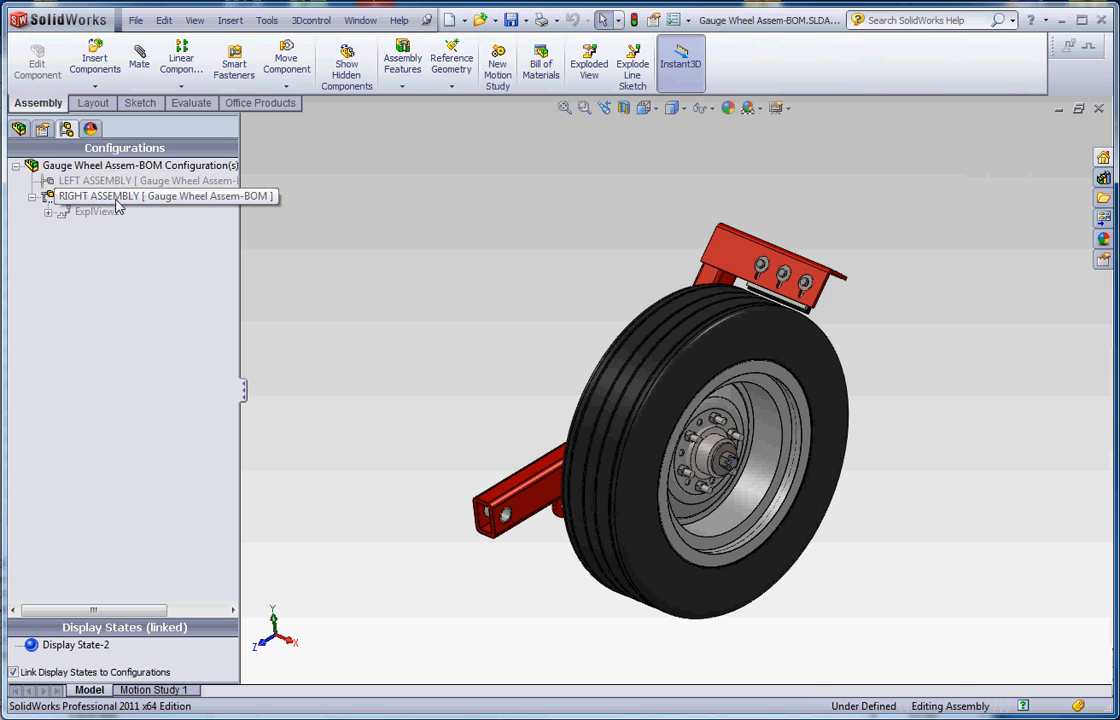
left_click(150, 195)
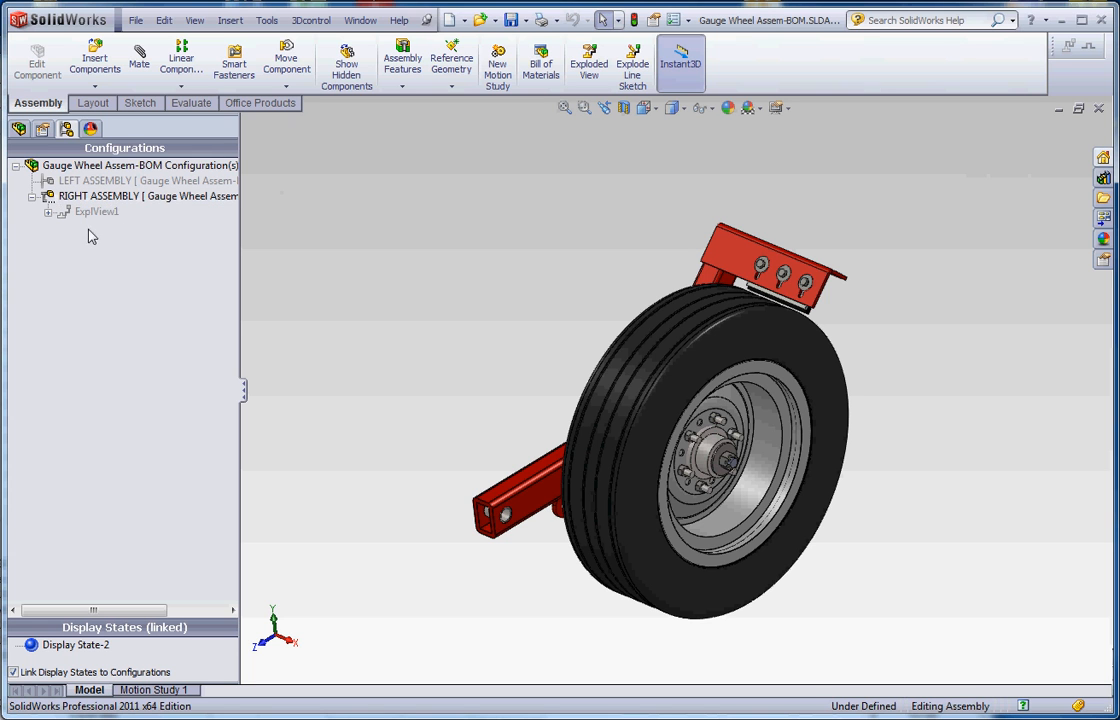
left_click(97, 211)
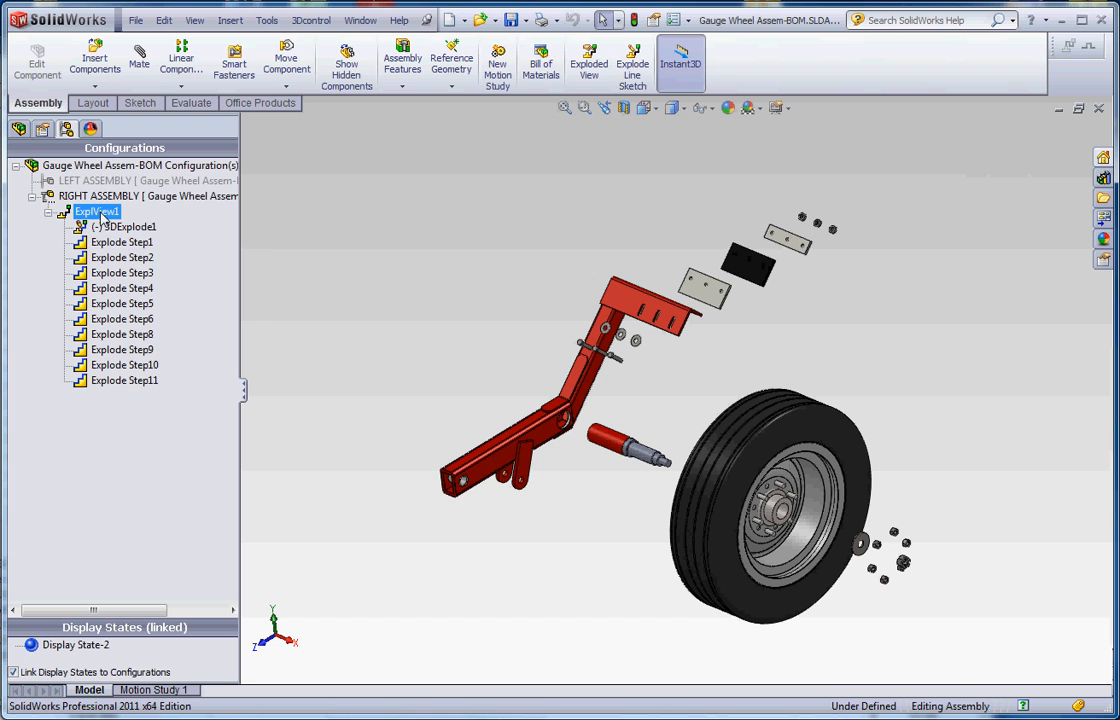
right_click(96, 211)
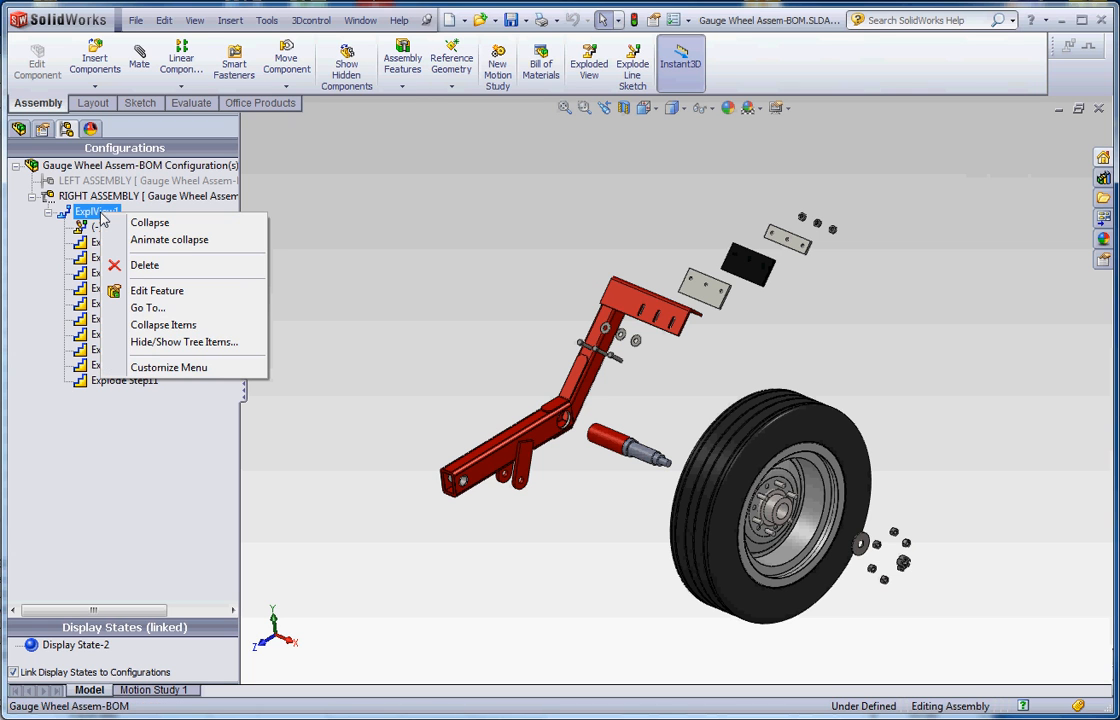
Animate the ExplView1 collapse, switching the Animation Controller between continuous loop and play-once
left_click(169, 239)
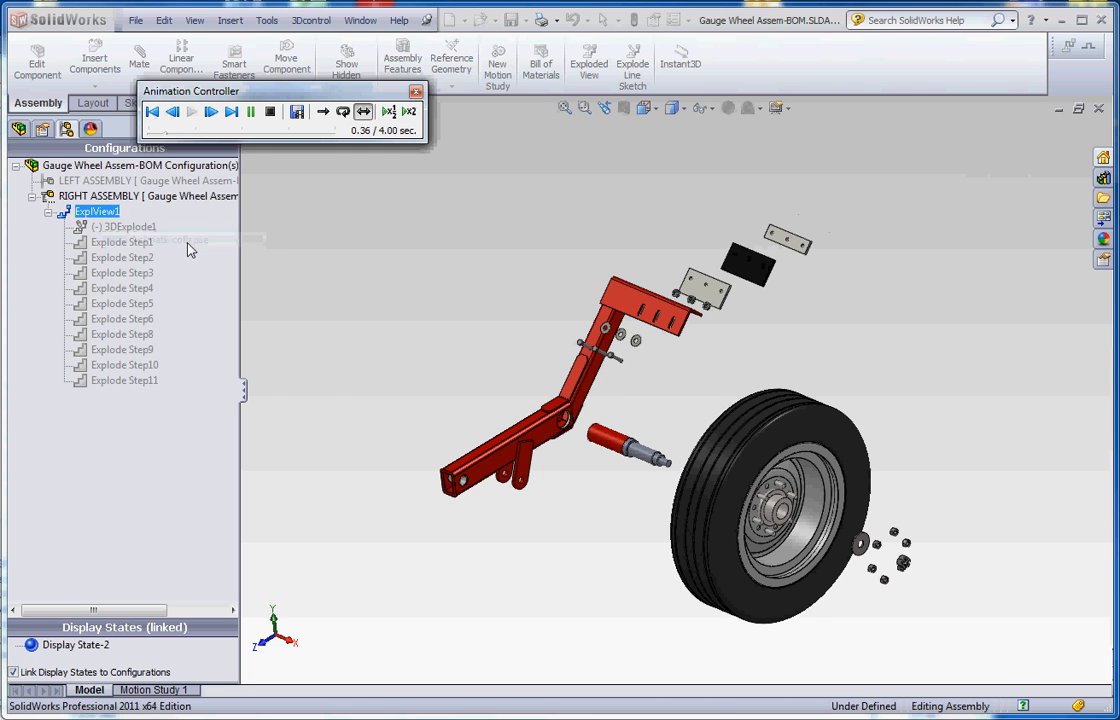
left_click(211, 111)
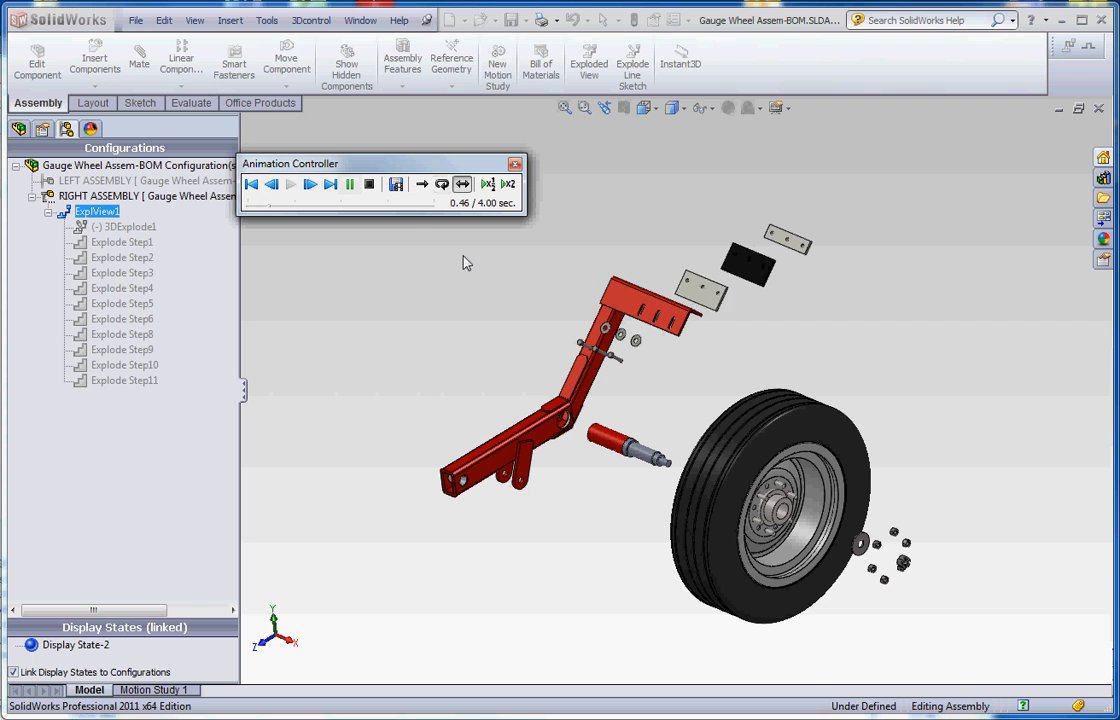
left_click(310, 184)
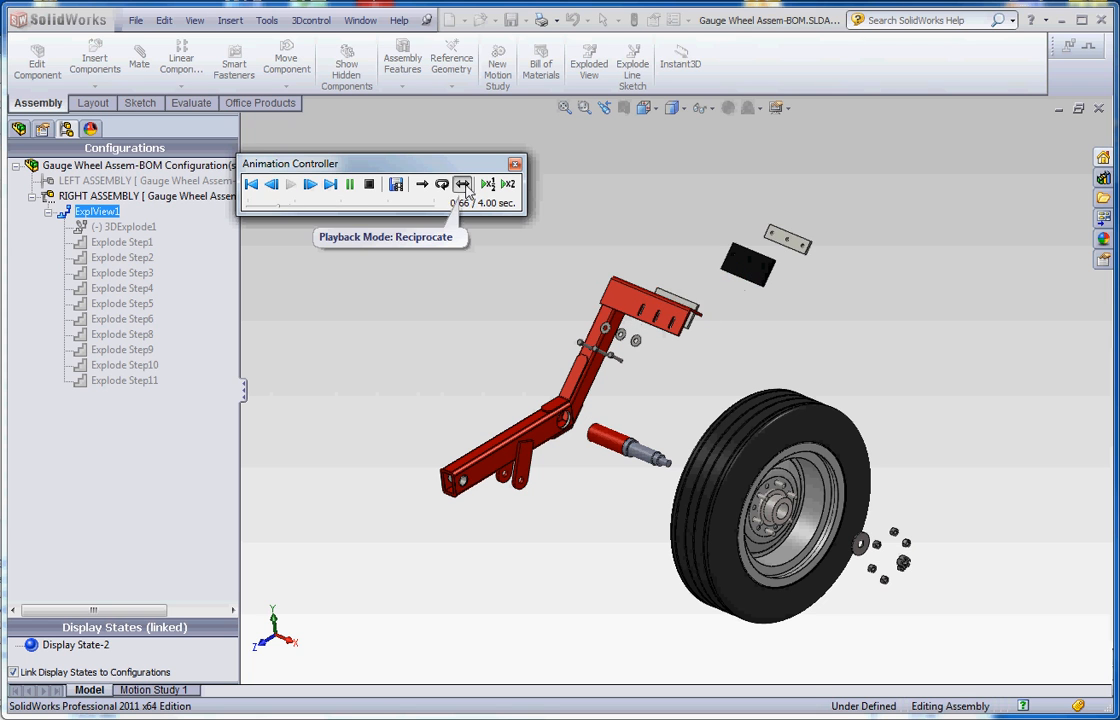
left_click(442, 184)
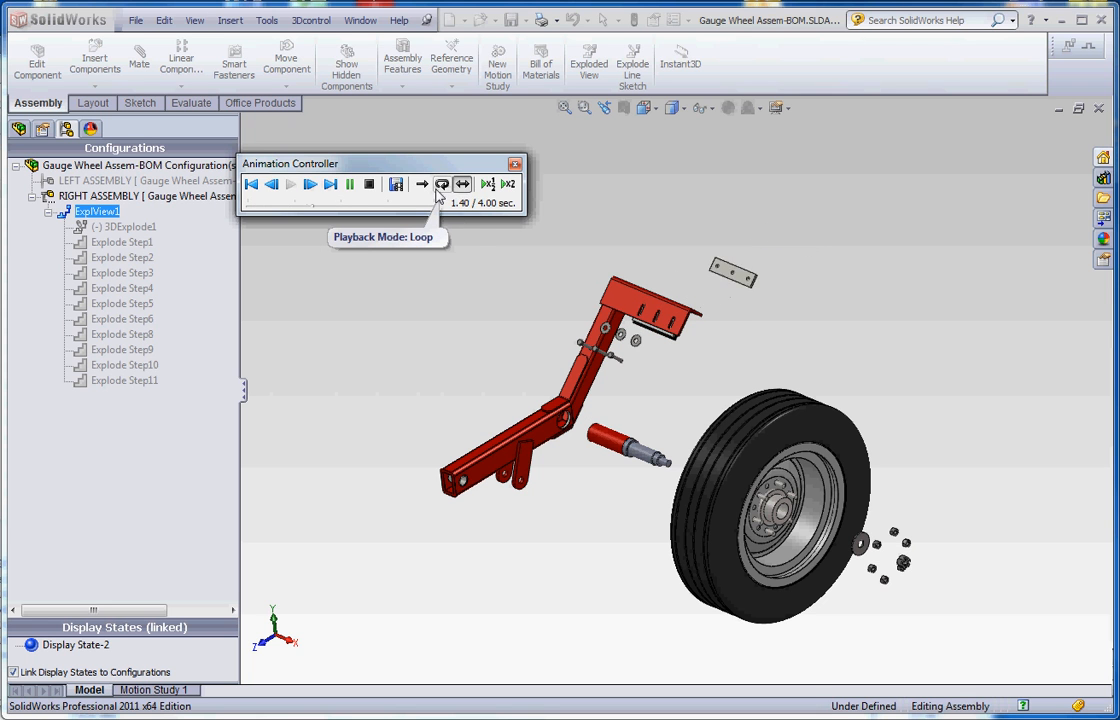
left_click(310, 184)
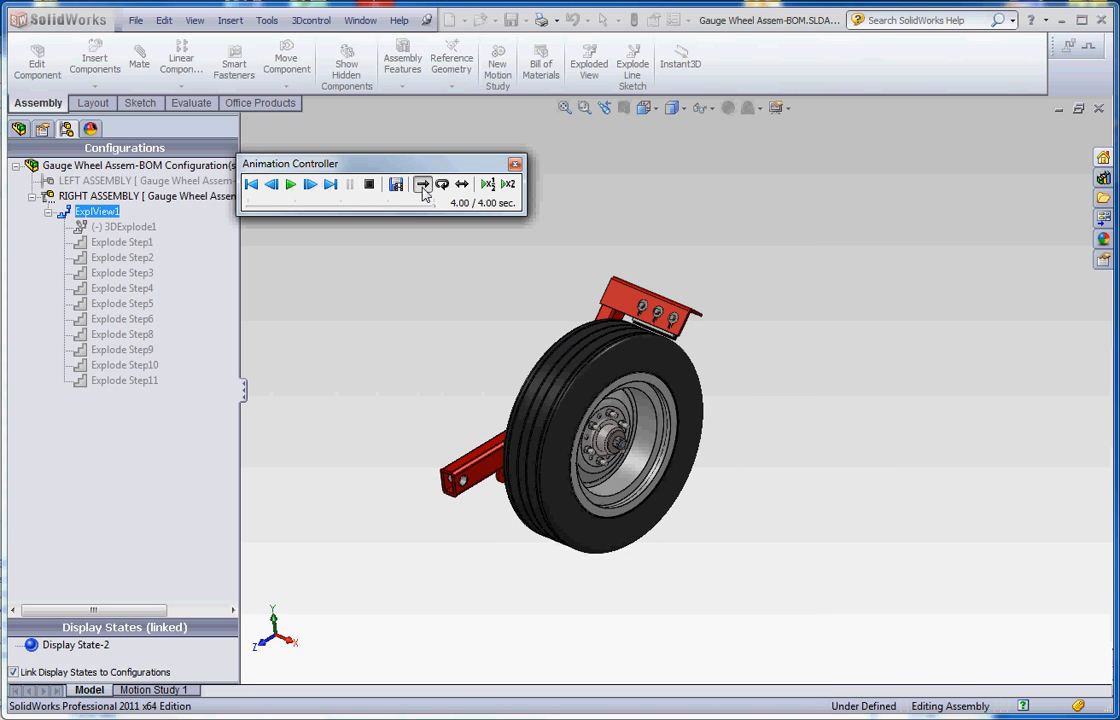
mouse_move(391, 193)
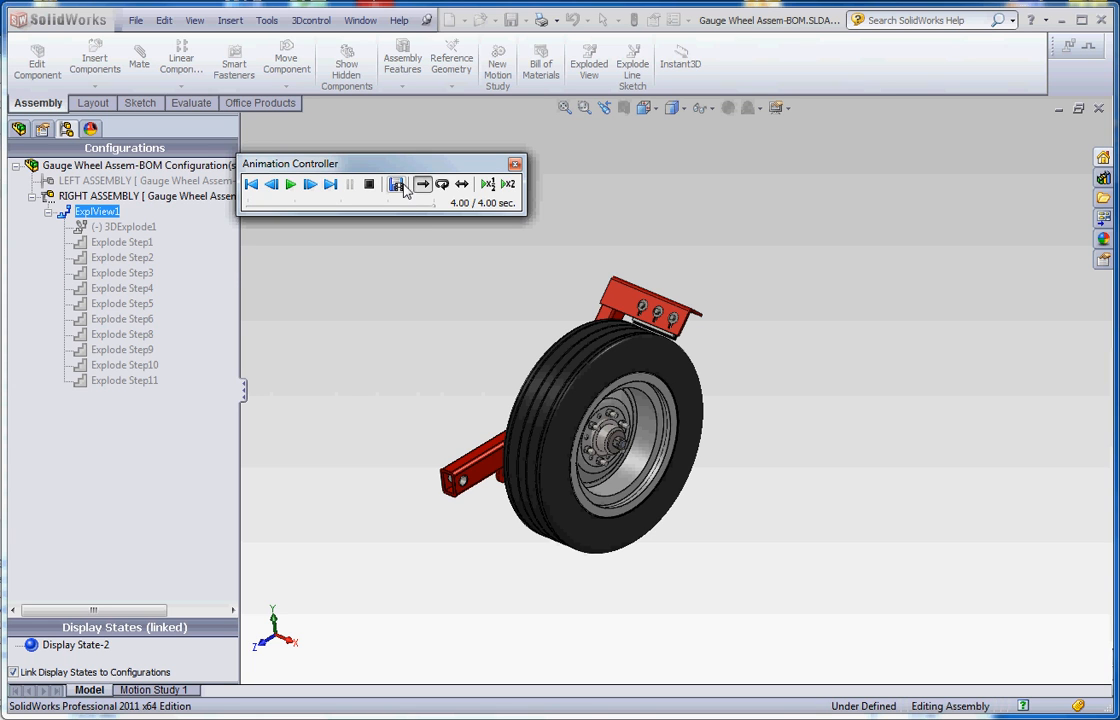
mouse_move(398, 185)
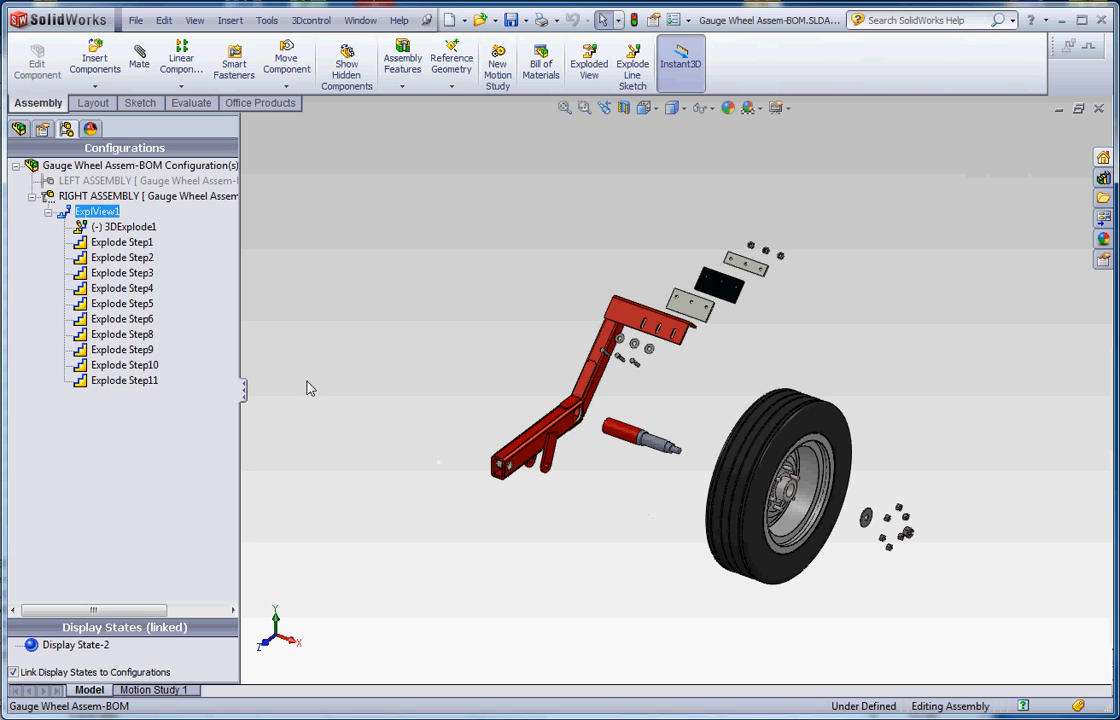
Select 3DExplode1 under ExplView1 and edit that explode line sketch
left_click(124, 227)
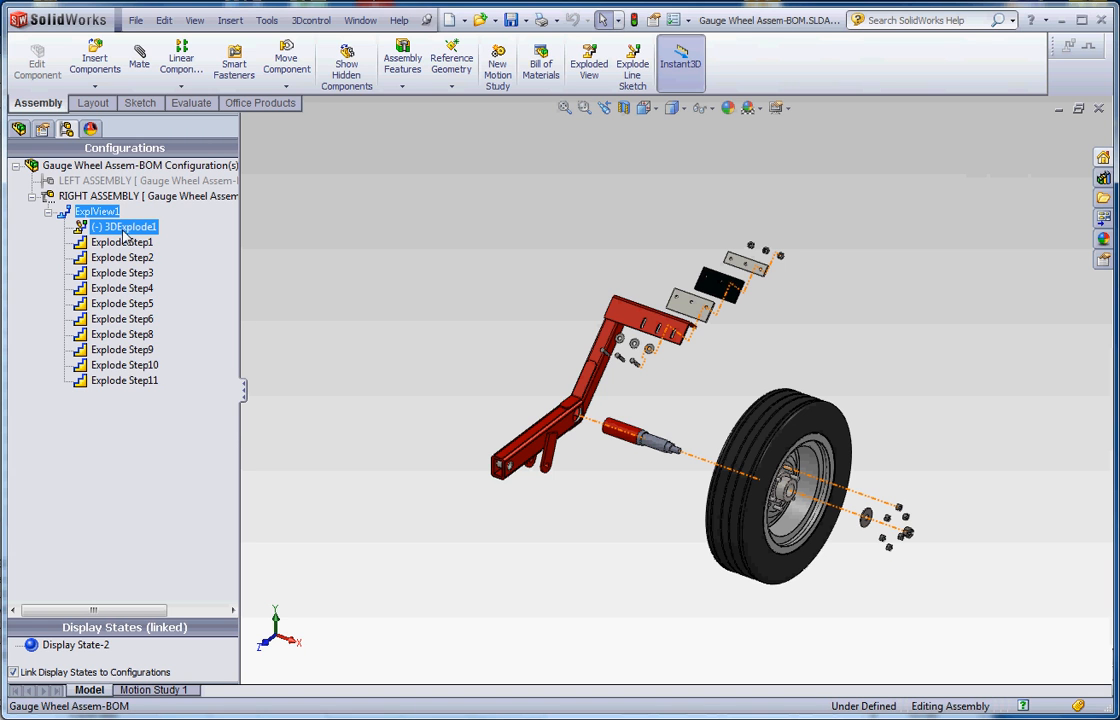
double_click(123, 226)
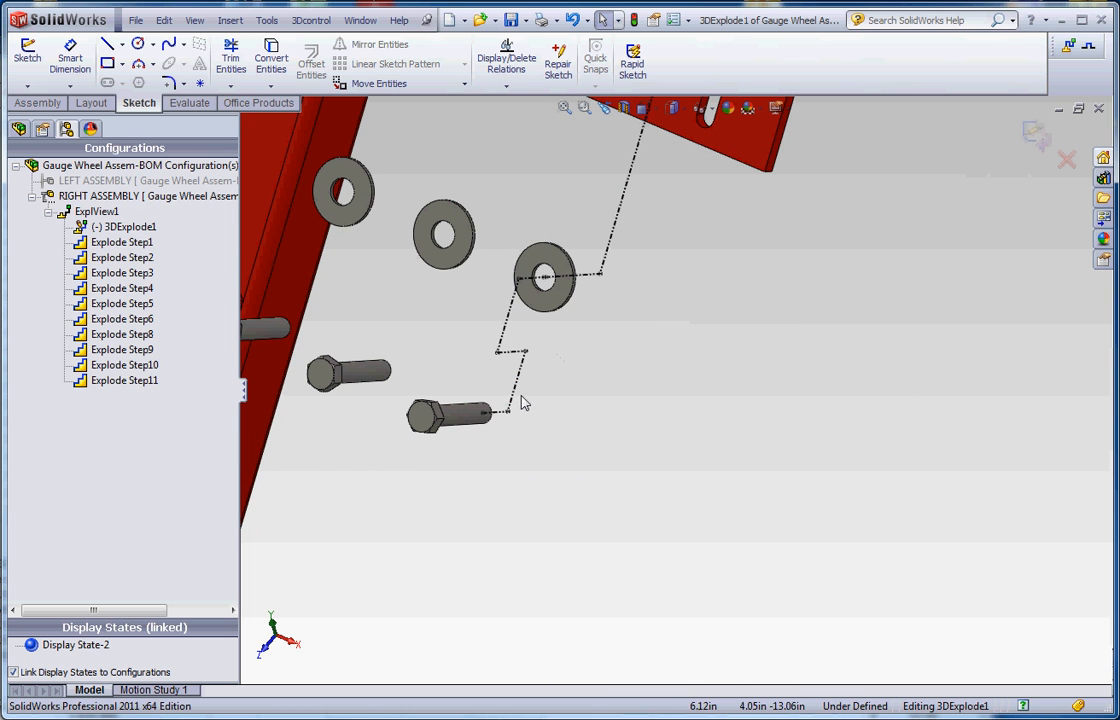
mouse_move(620, 461)
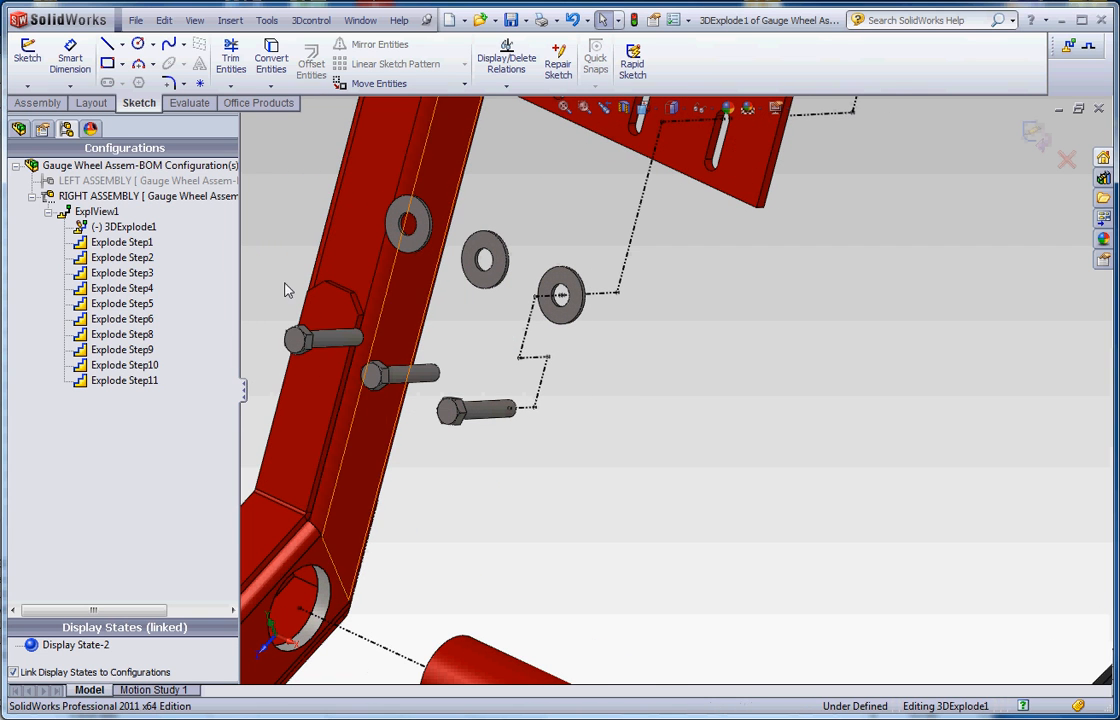
Exit the 3DExplode1 sketch, keeping its jogged lines, and restore the Assembly commands
right_click(125, 226)
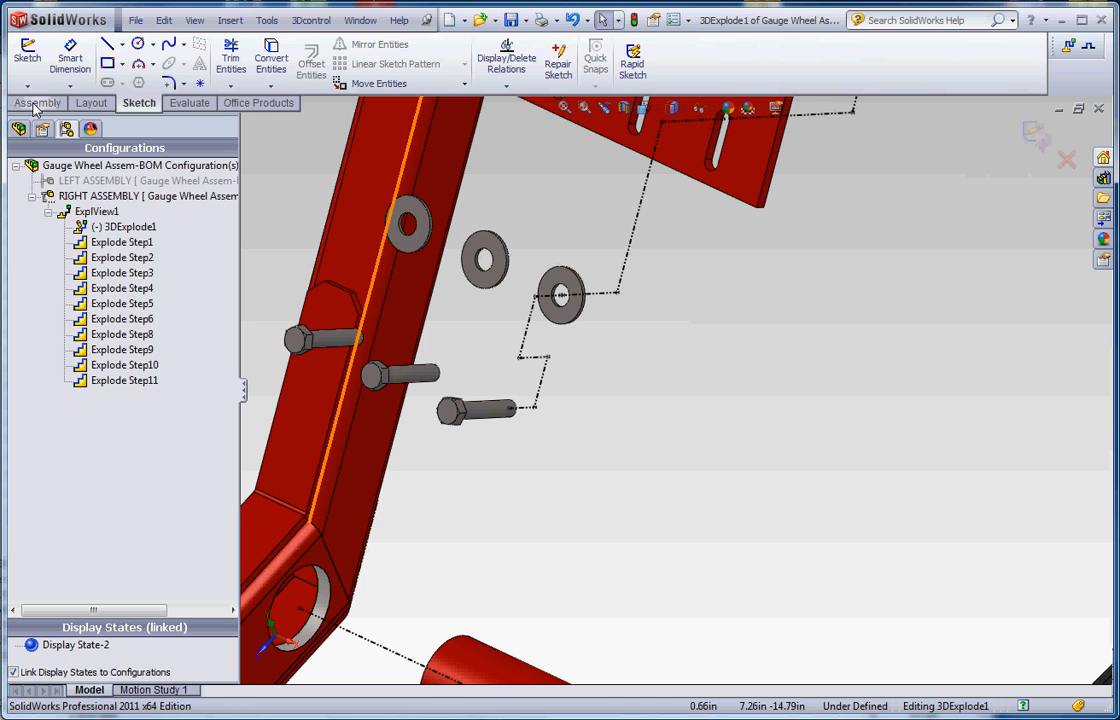
left_click(37, 103)
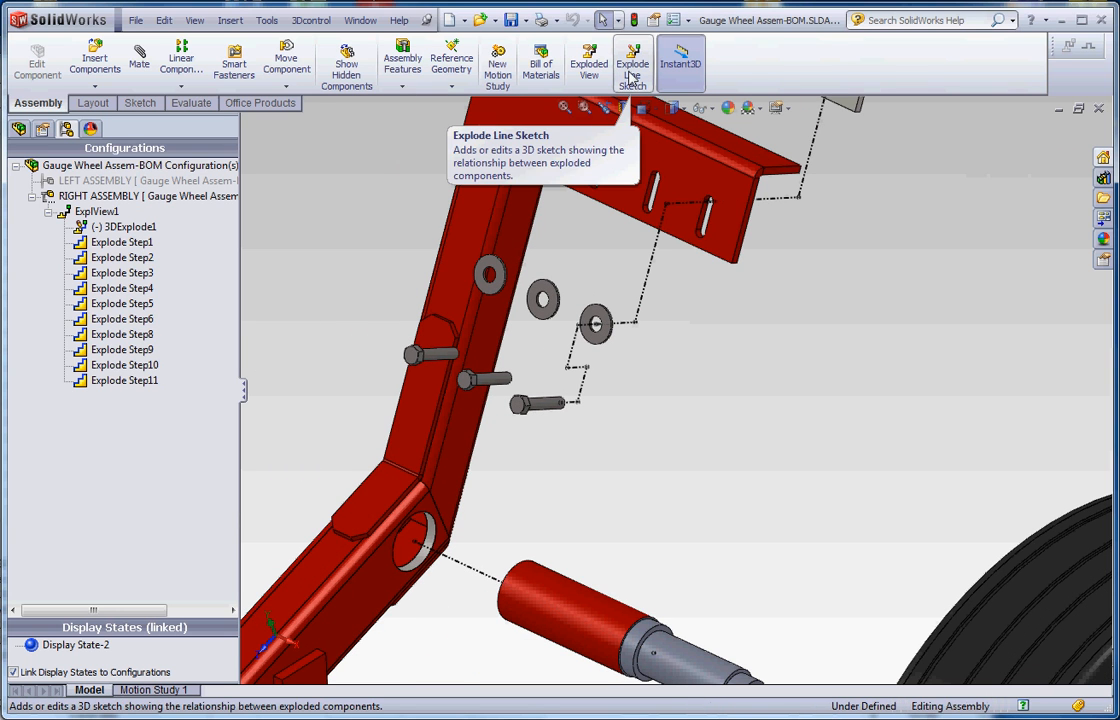
Start a new route line with the hex bolt's circular end edge as the first connection
left_click(632, 62)
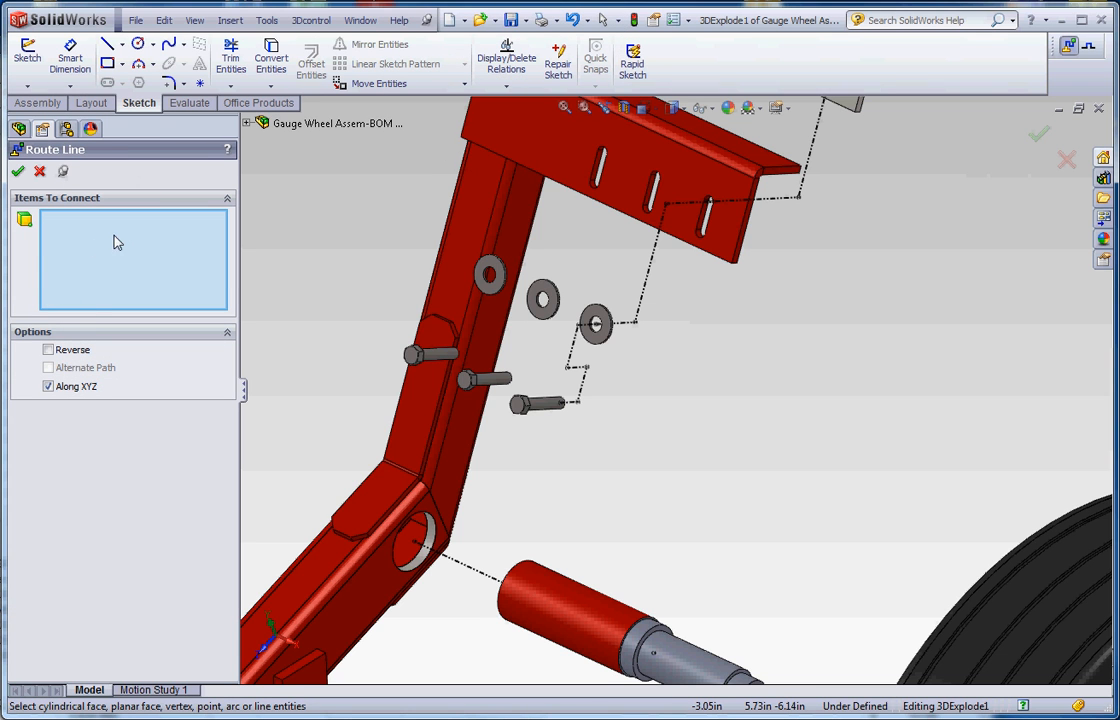
mouse_move(79, 237)
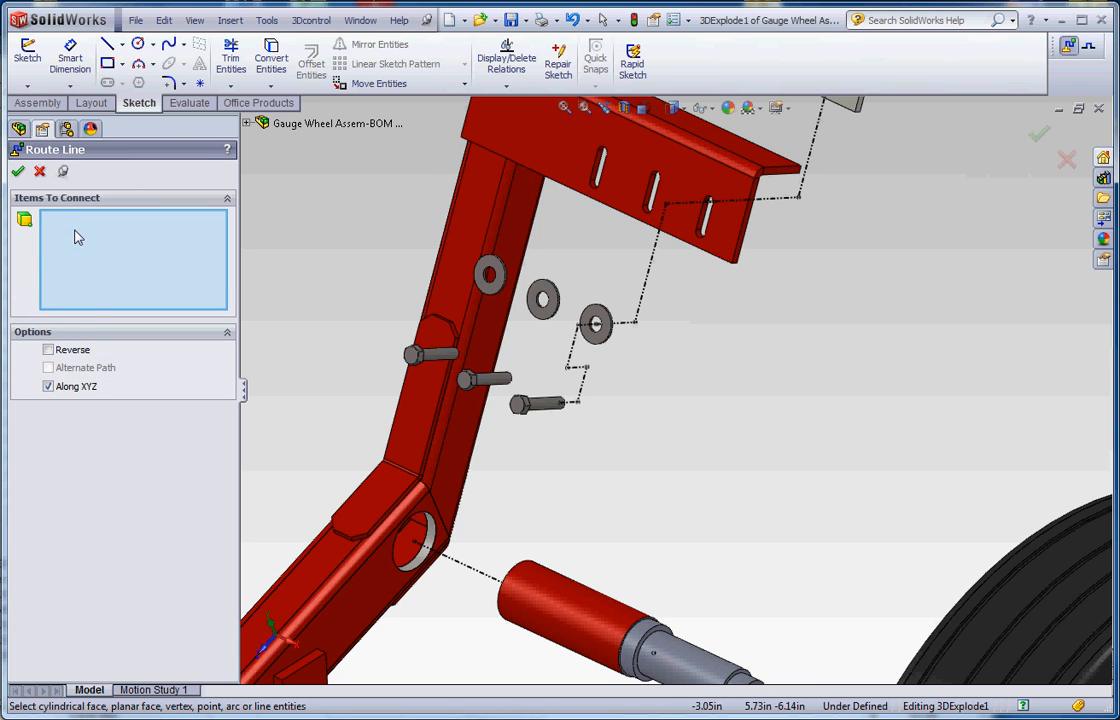
mouse_move(170, 253)
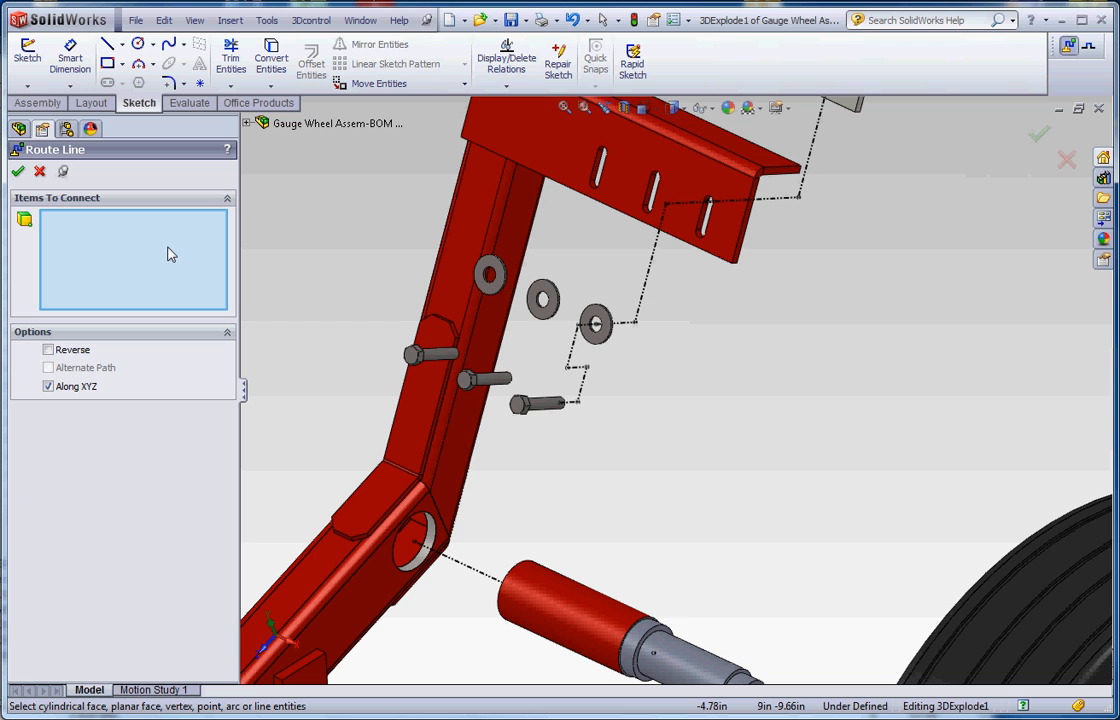
mouse_move(65, 267)
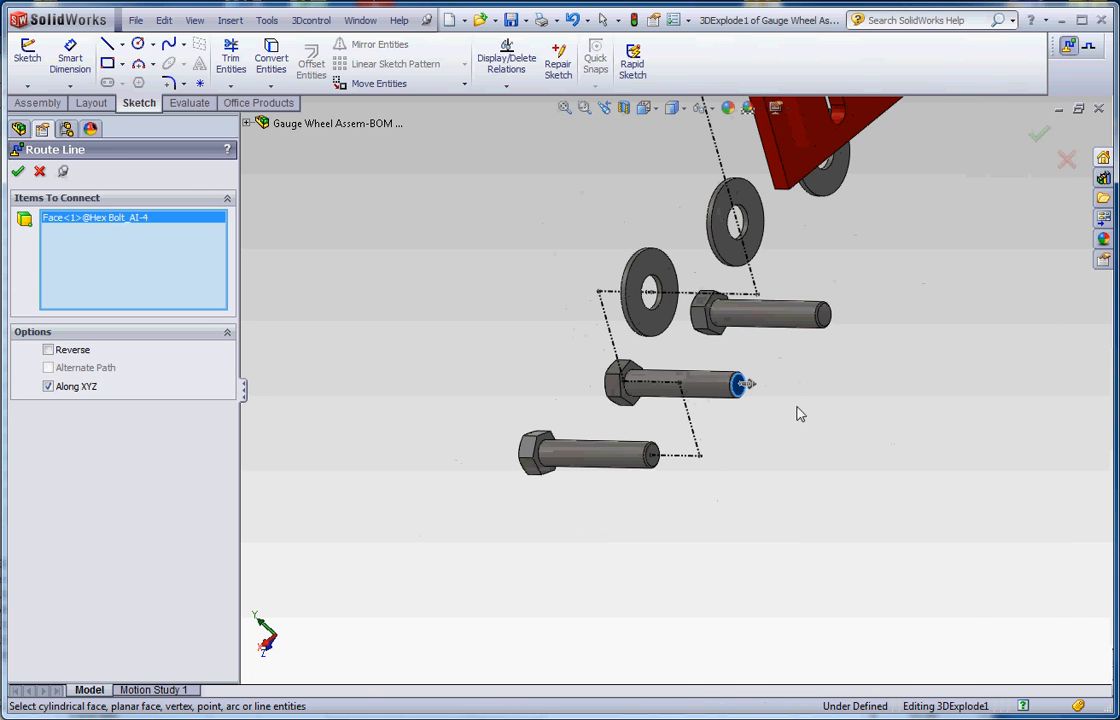
mouse_move(837, 458)
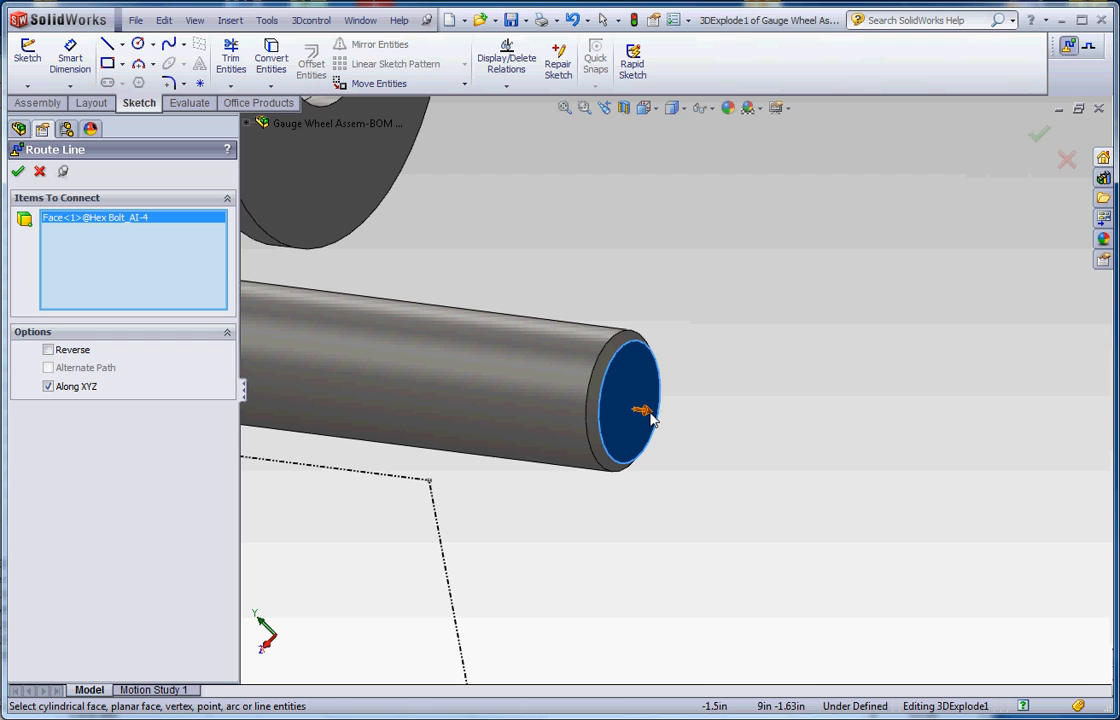
mouse_move(740, 430)
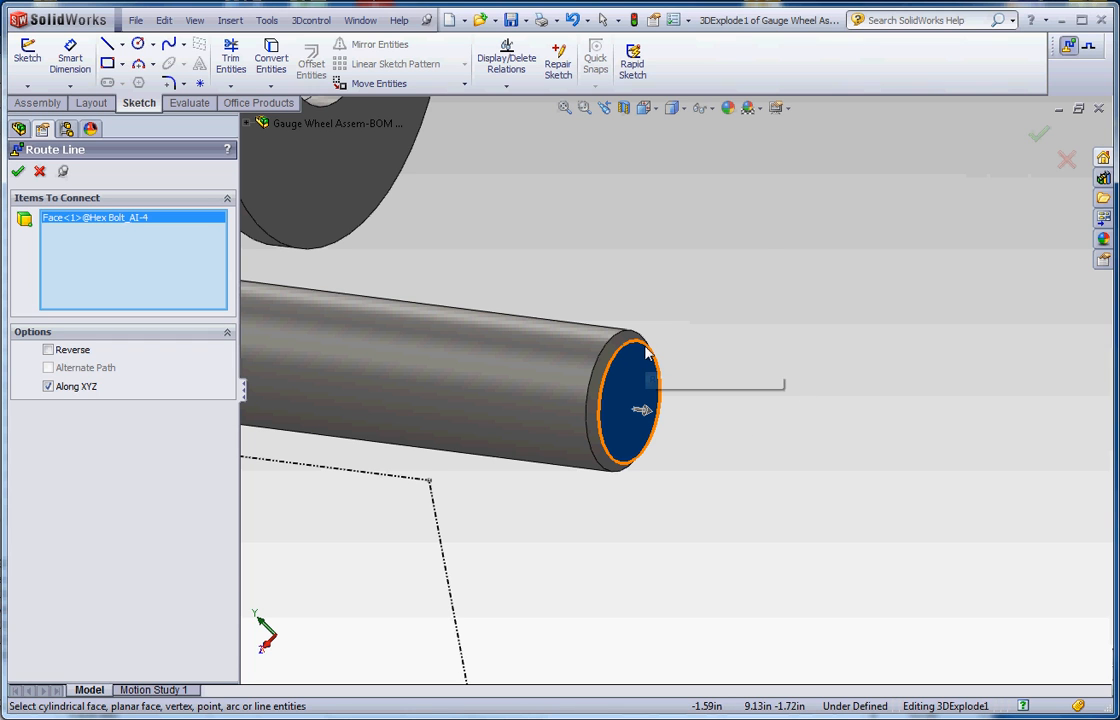
left_click(626, 350)
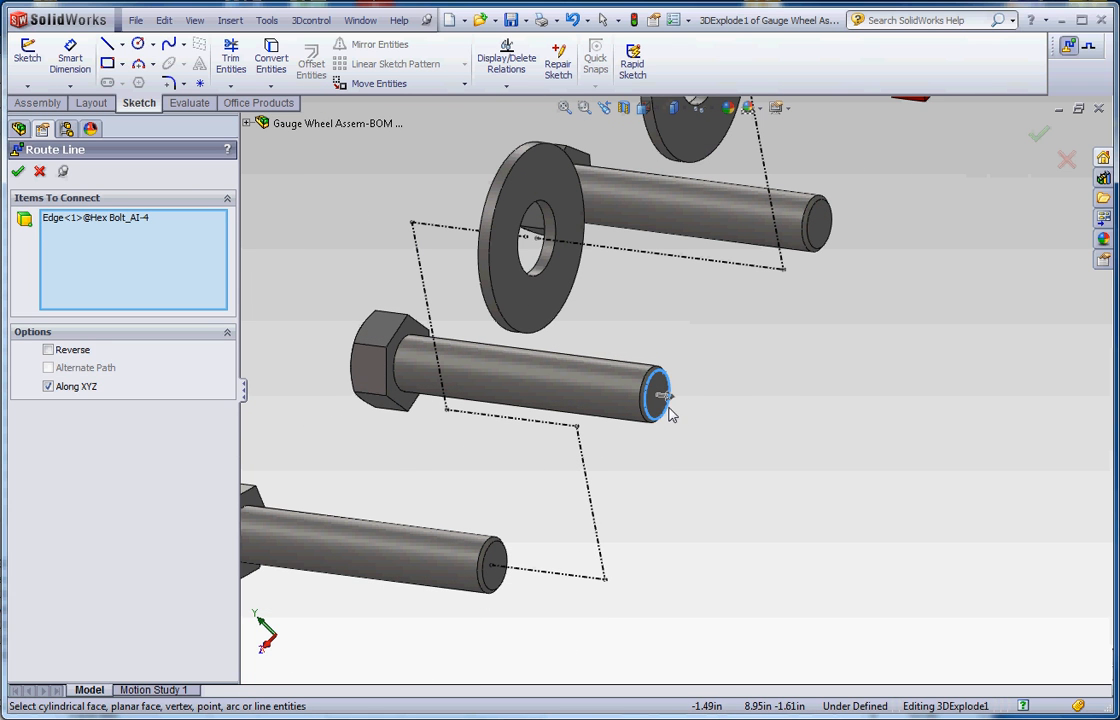
mouse_move(668, 418)
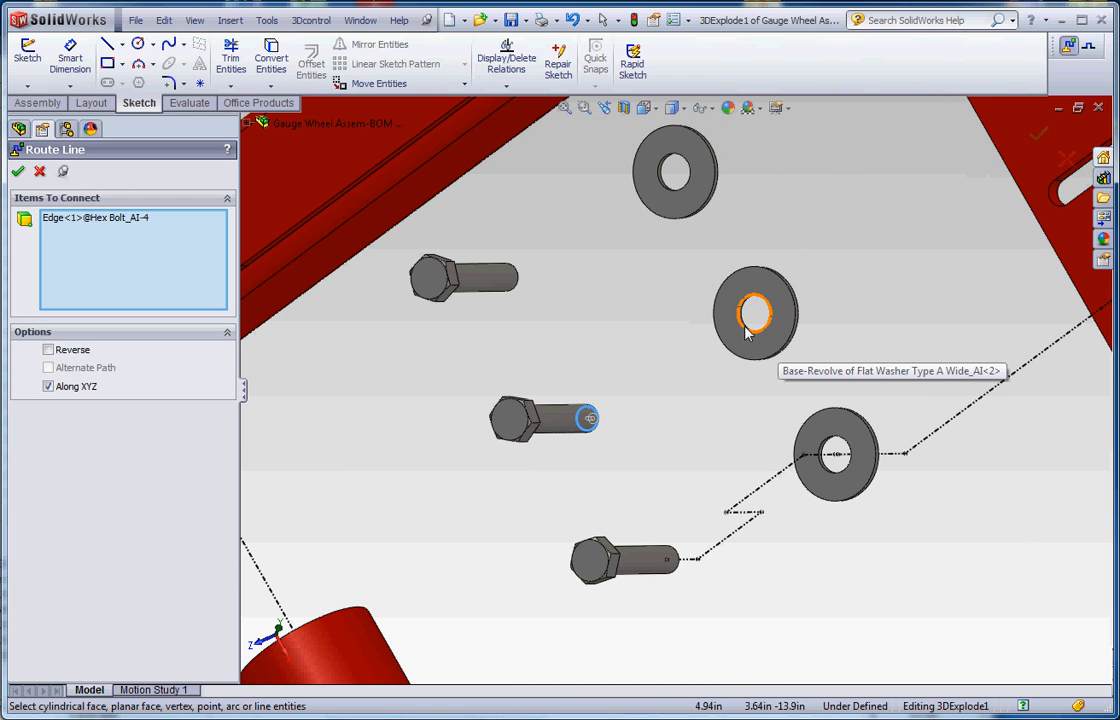
Connect the route to the Flat Washer Type A Wide hole edge, previewing a jogged line
left_click(757, 313)
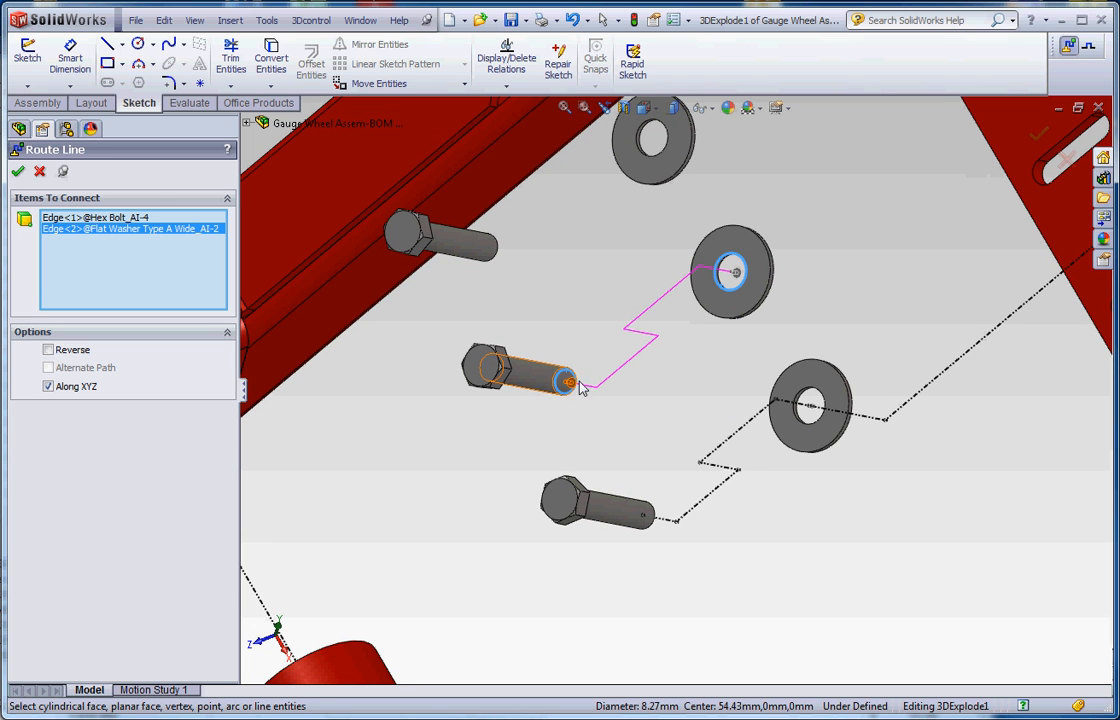
mouse_move(632, 374)
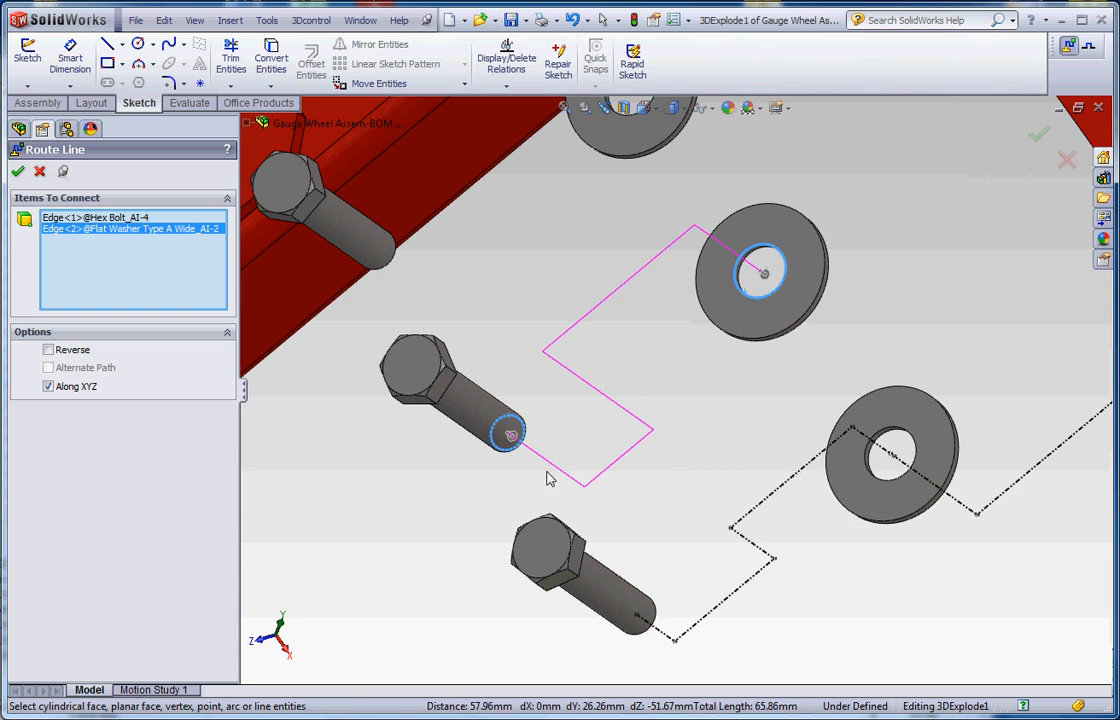
mouse_move(622, 460)
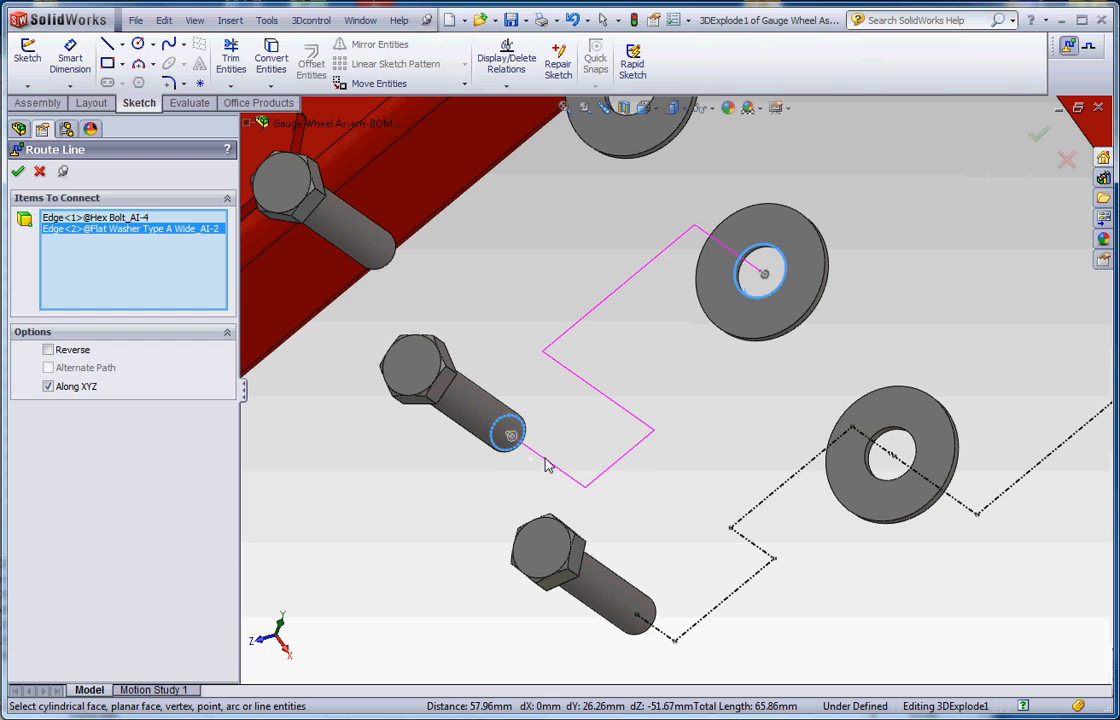
mouse_move(547, 485)
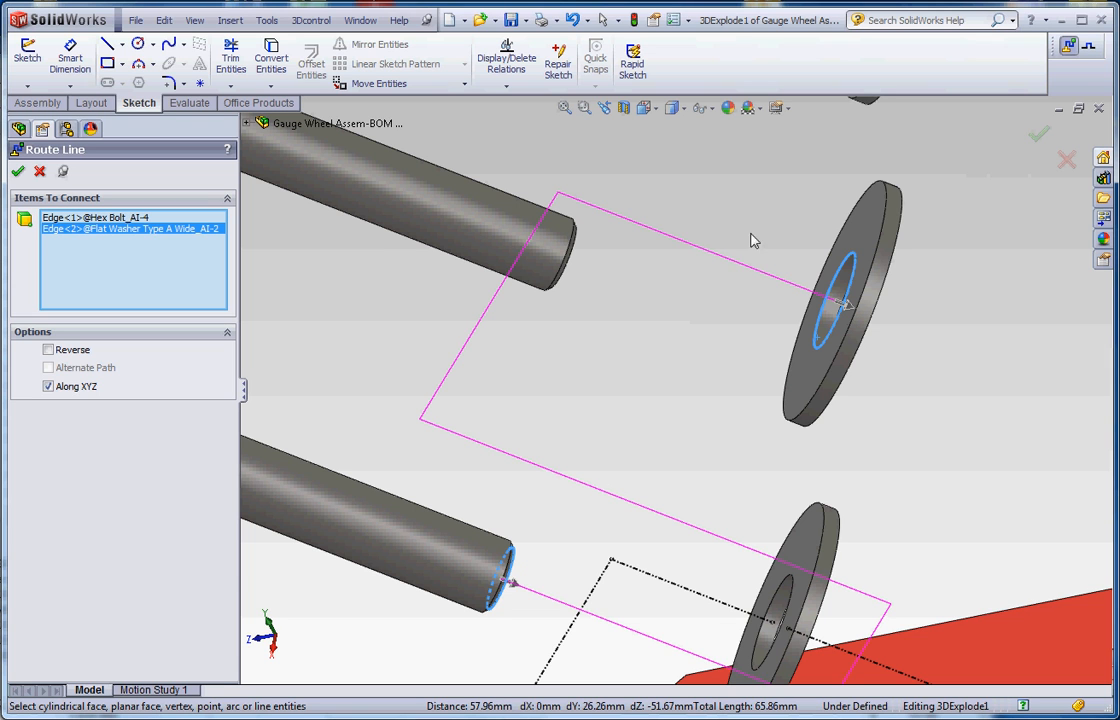
mouse_move(728, 270)
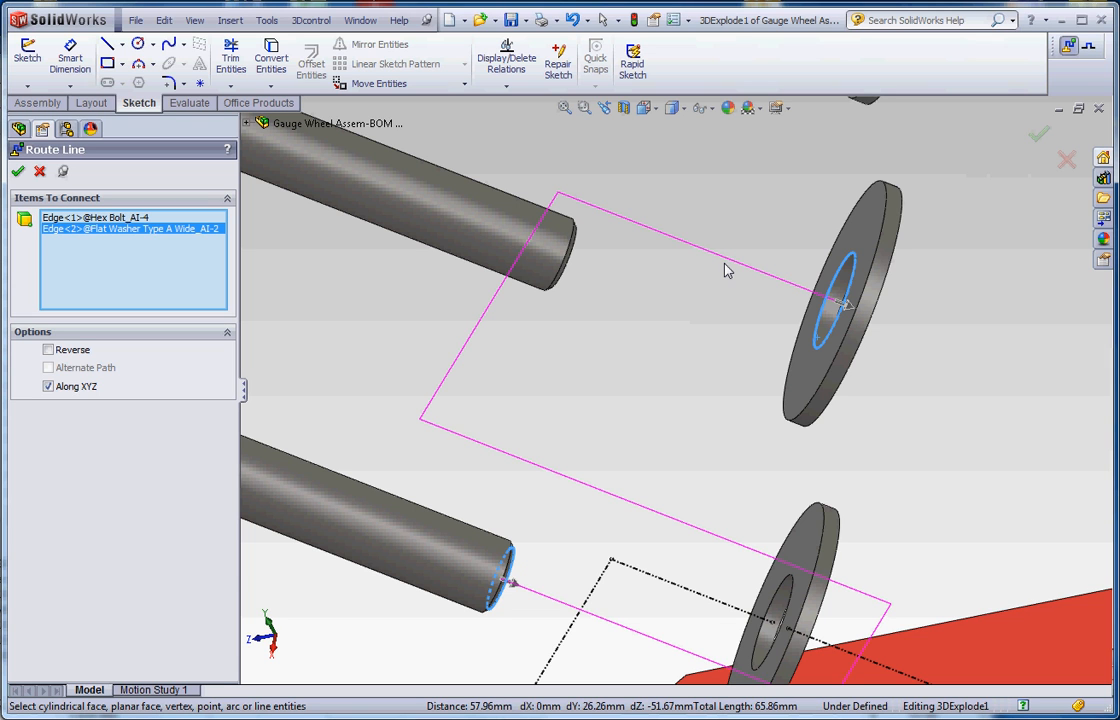
left_click(838, 305)
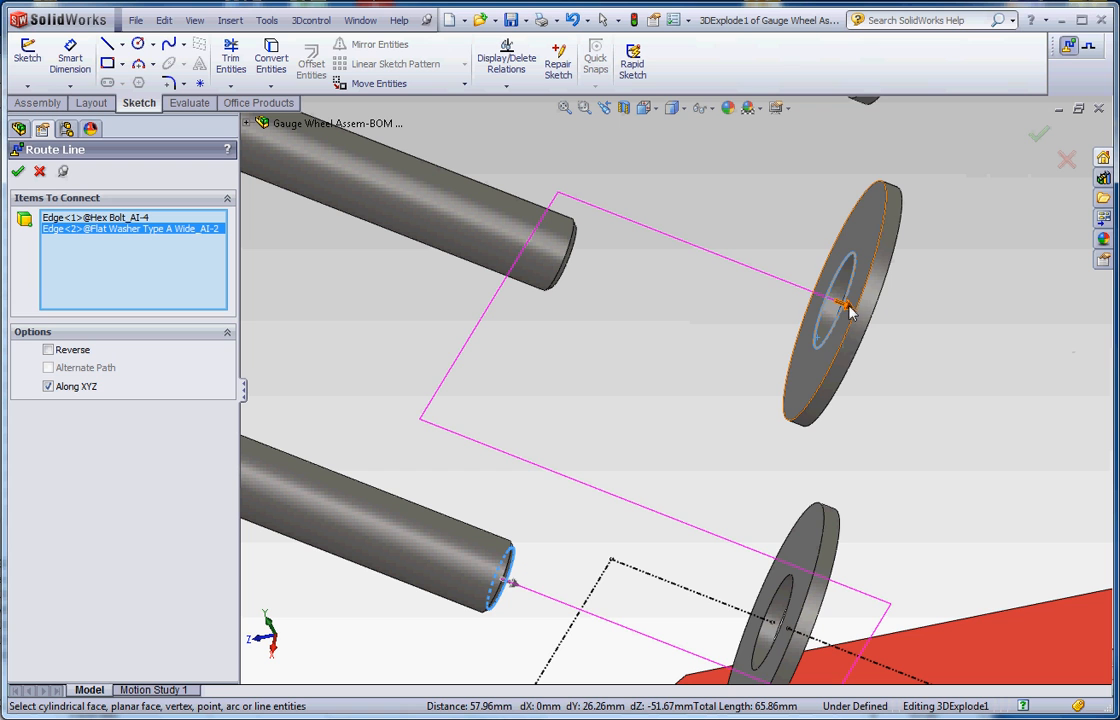
left_click(840, 305)
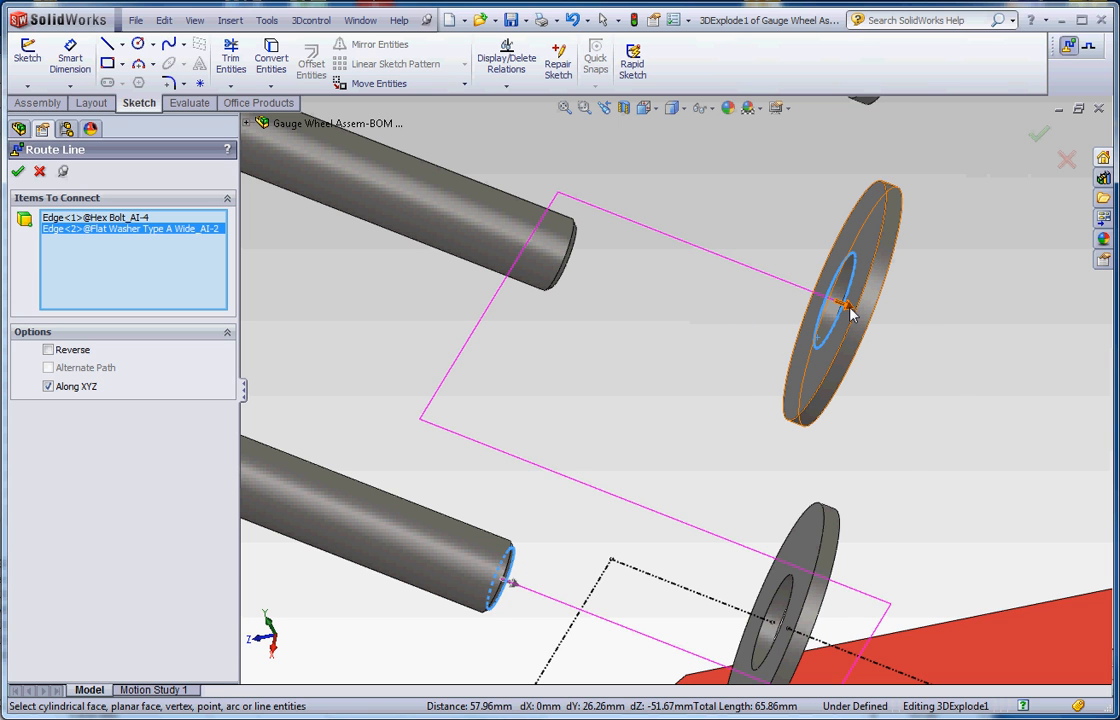
left_click(48, 349)
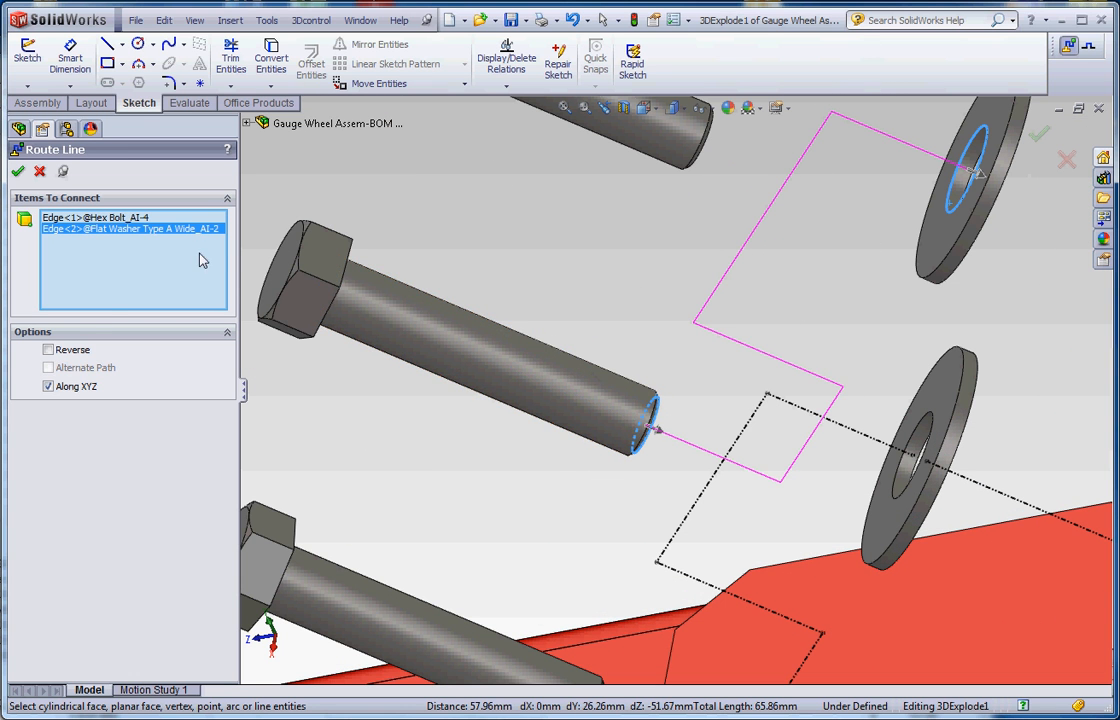
Toggle the Reverse option until the bolt-to-washer path runs correctly, then accept the route
left_click(48, 349)
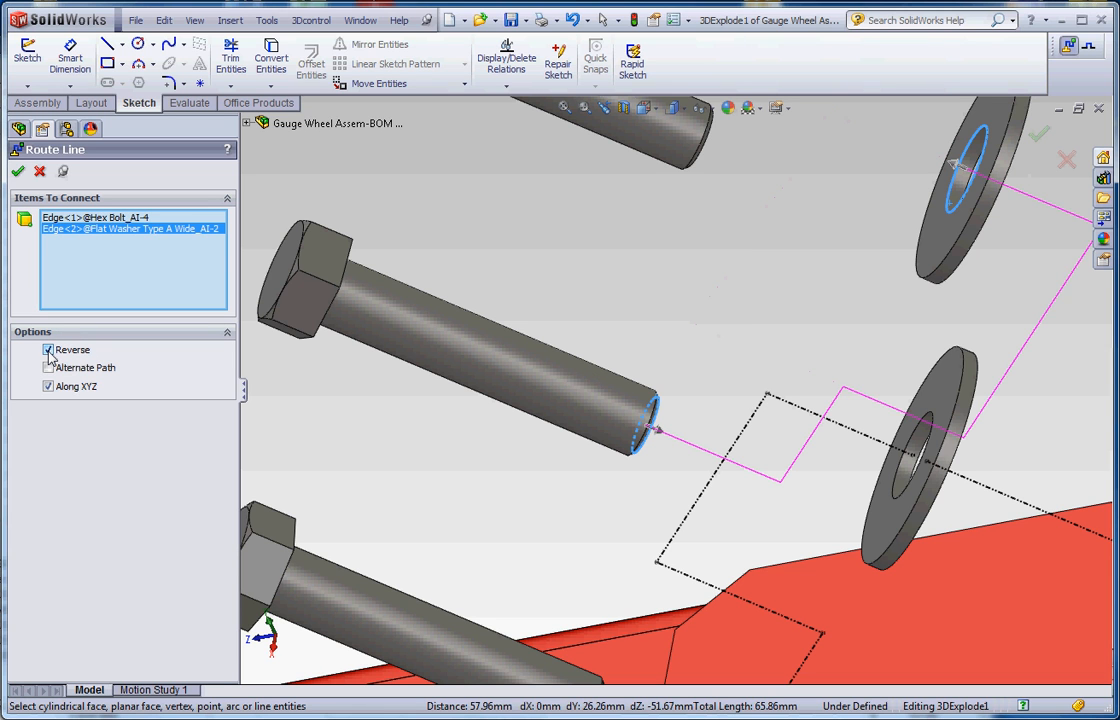
left_click(48, 350)
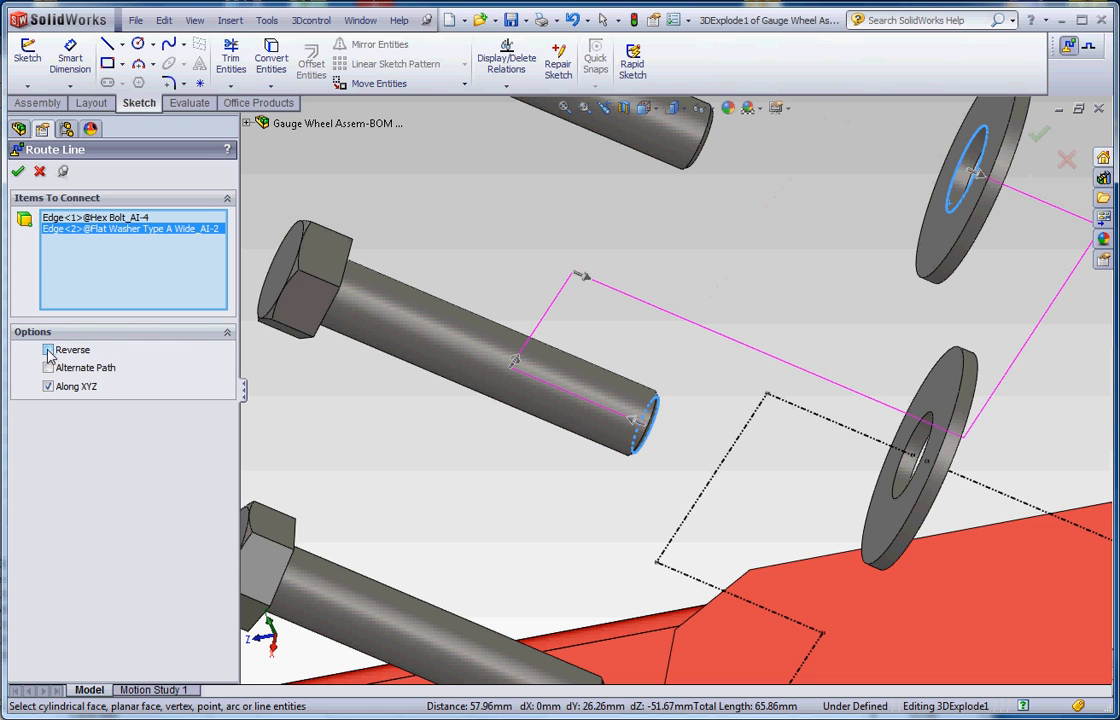
left_click(48, 349)
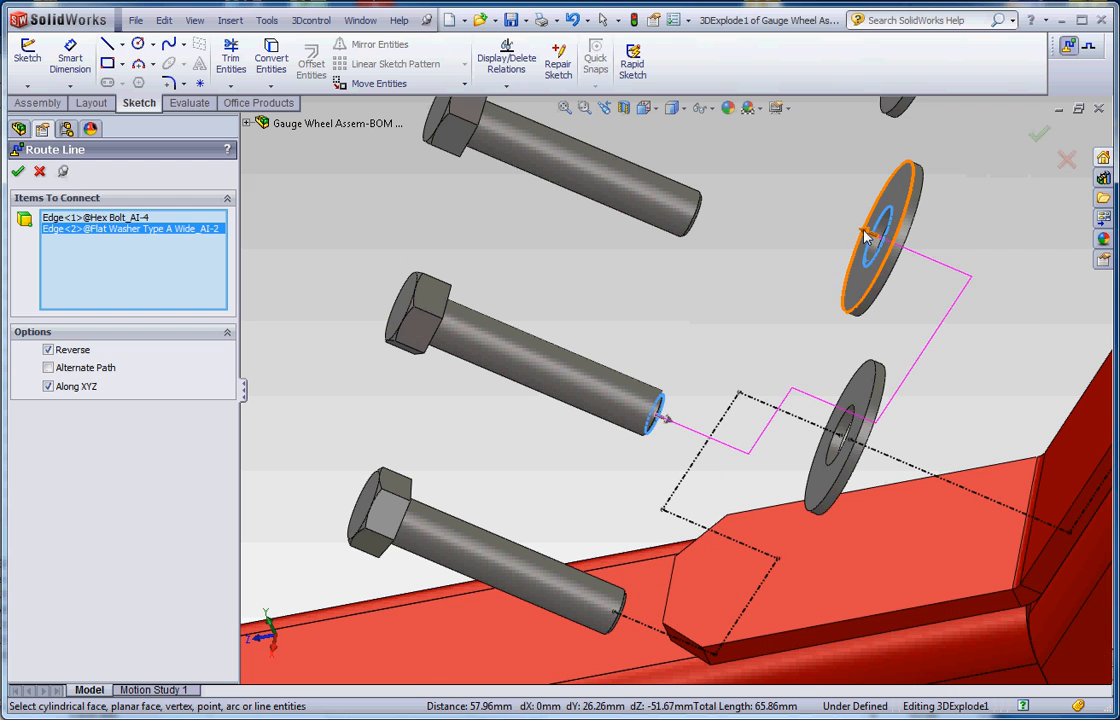
left_click(880, 235)
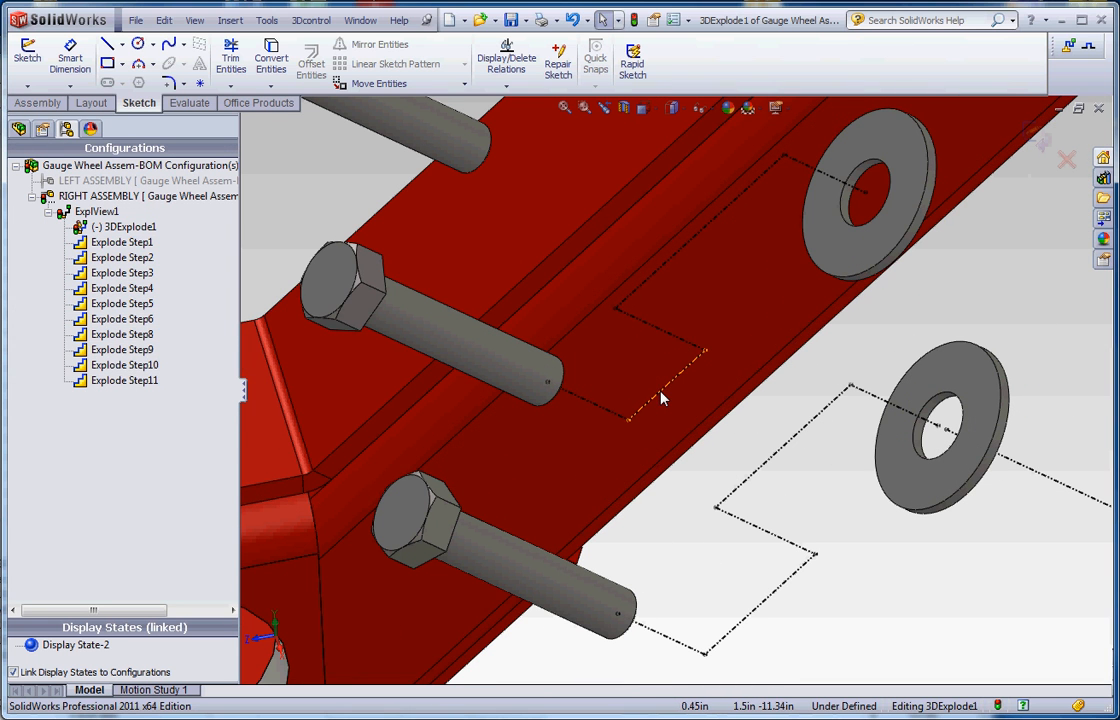
Select a segment of the finished explode line to show its Line Properties
left_click(665, 385)
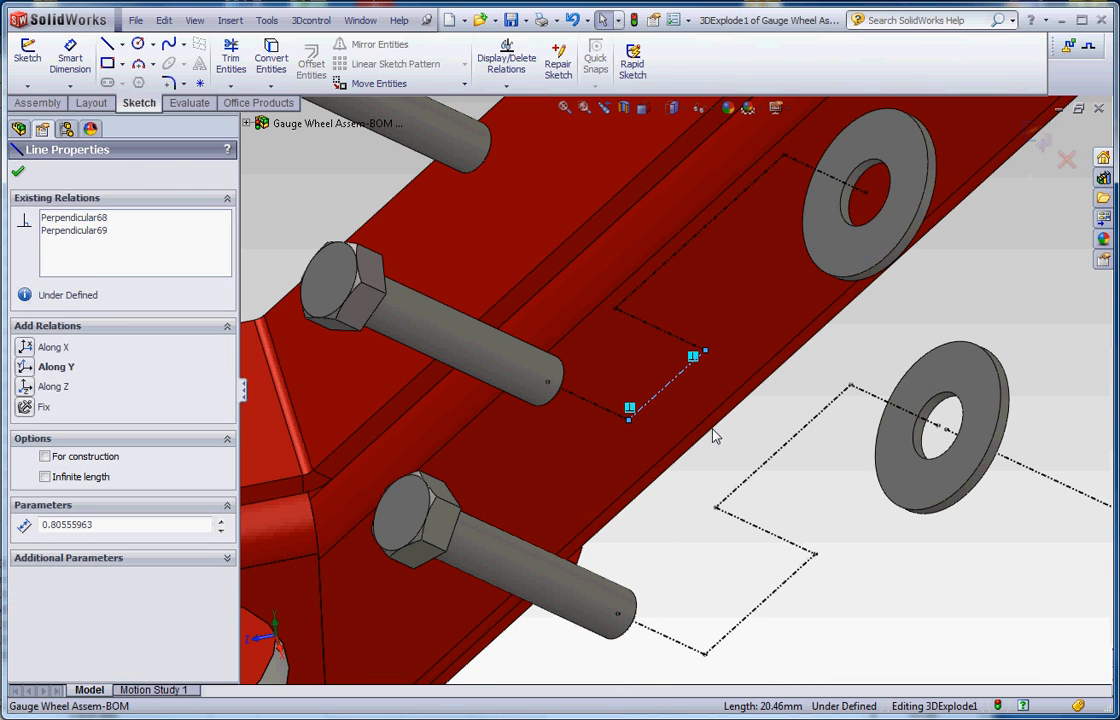